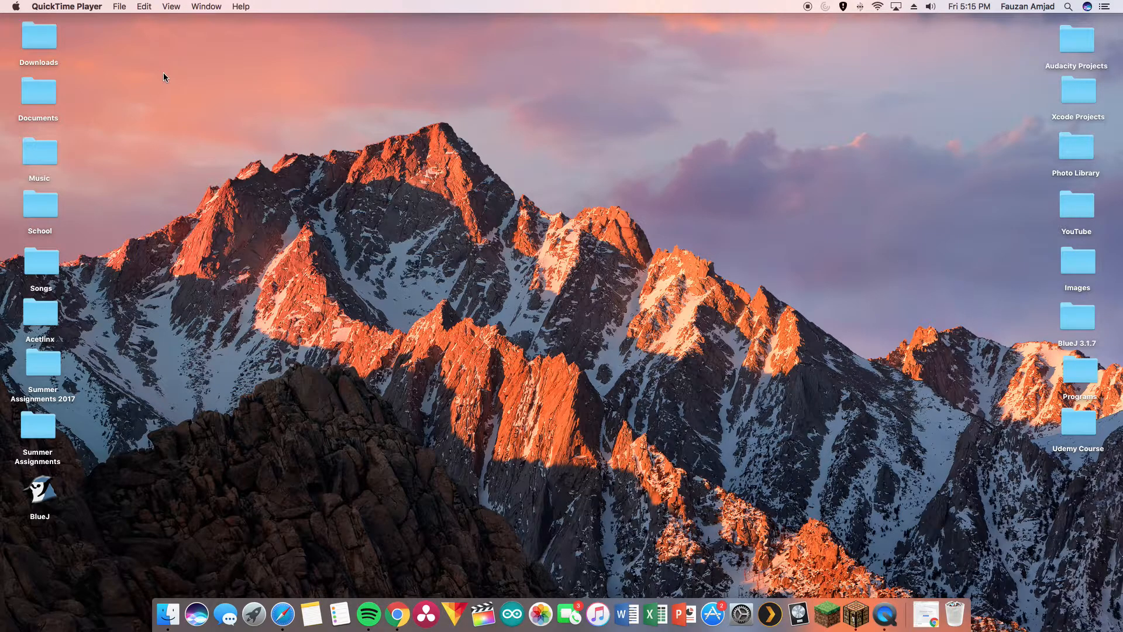
Step: Bring Chrome forward, widen its window, and switch to the Brackets website tab
{"action": "left_click", "coordinate": [406, 615]}
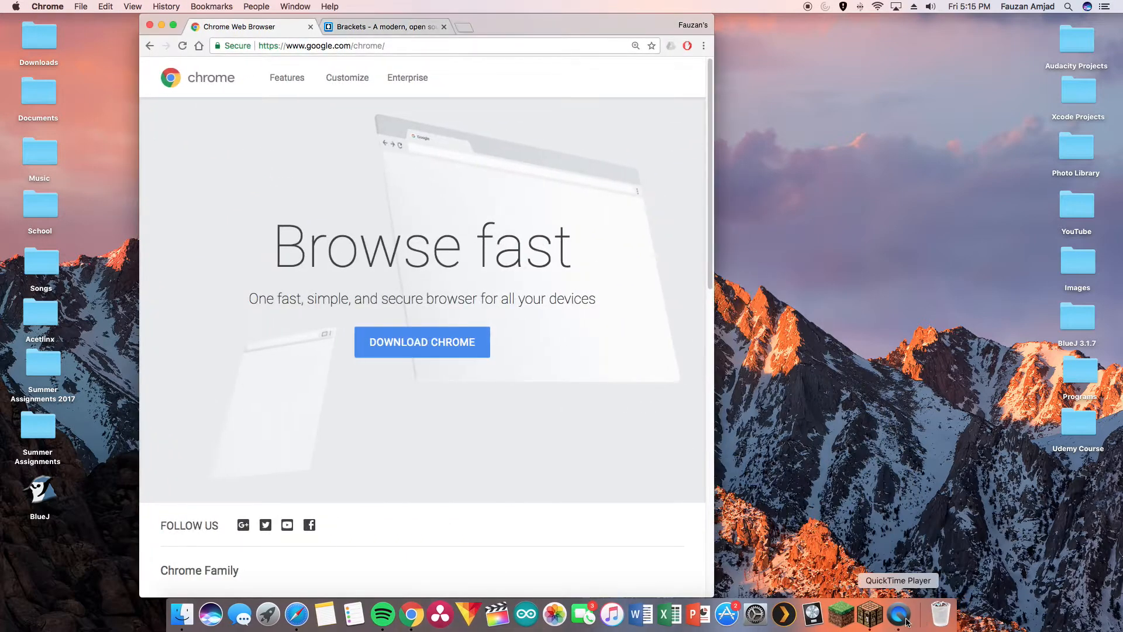
{"action": "mouse_move", "coordinate": [486, 369]}
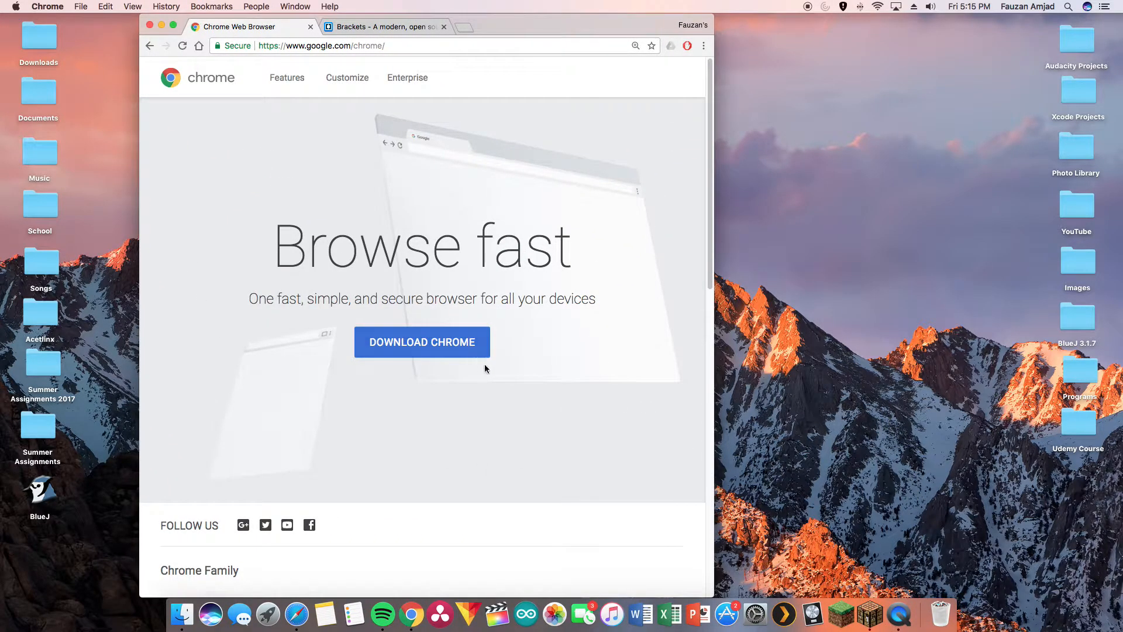
{"action": "mouse_move", "coordinate": [653, 384]}
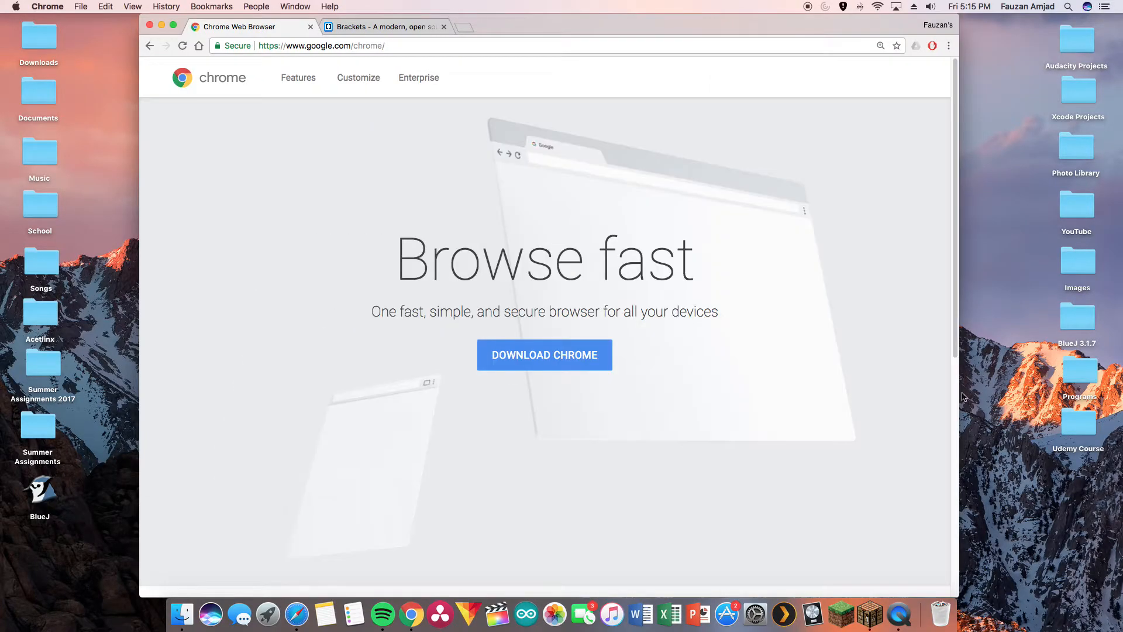
{"action": "mouse_move", "coordinate": [666, 384]}
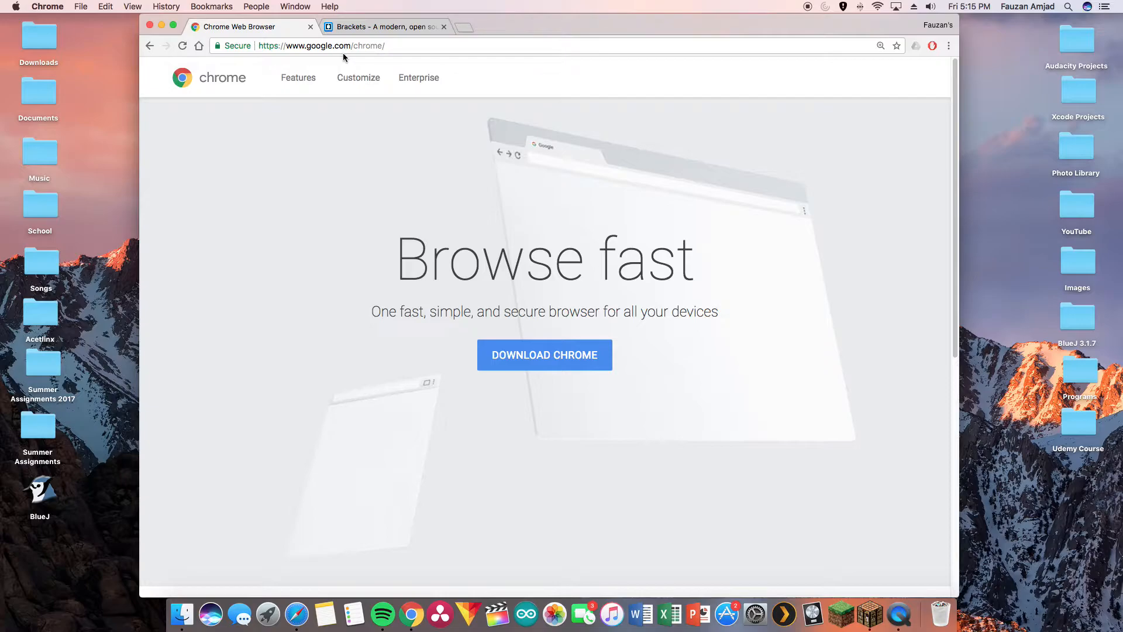
{"action": "left_click", "coordinate": [382, 27]}
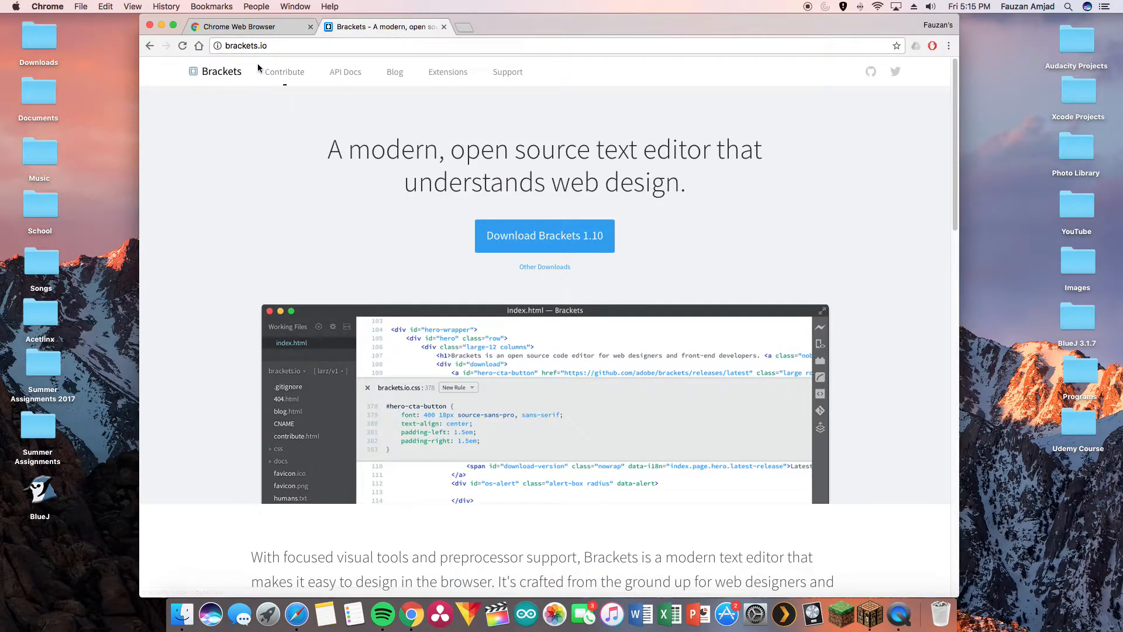
{"action": "mouse_move", "coordinate": [247, 57]}
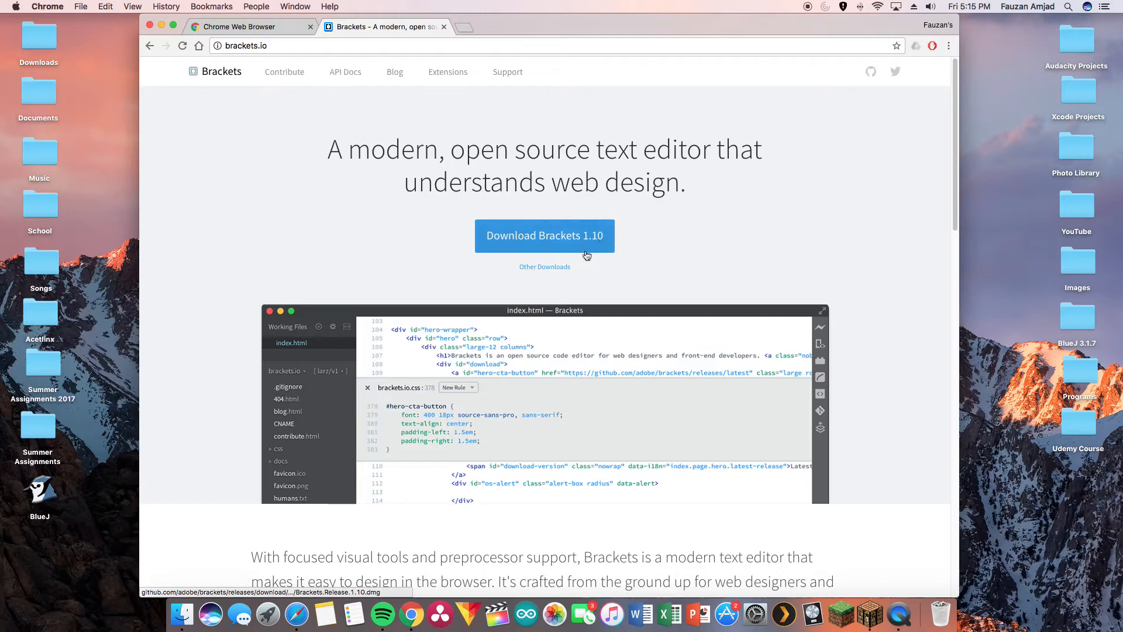
{"action": "mouse_move", "coordinate": [743, 282]}
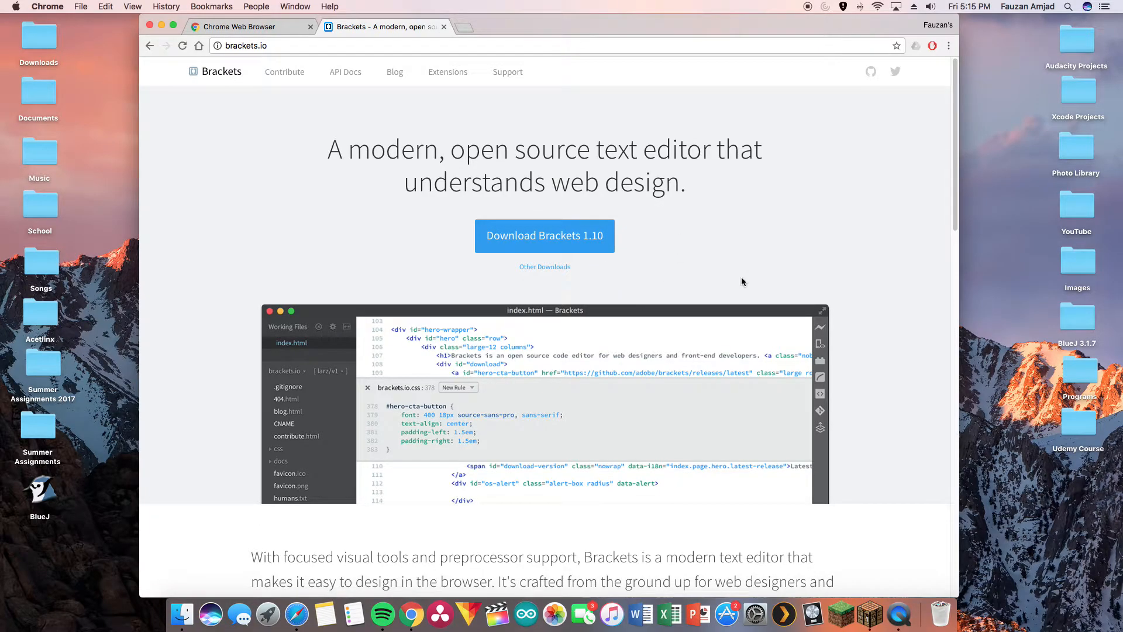
{"action": "mouse_move", "coordinate": [613, 283]}
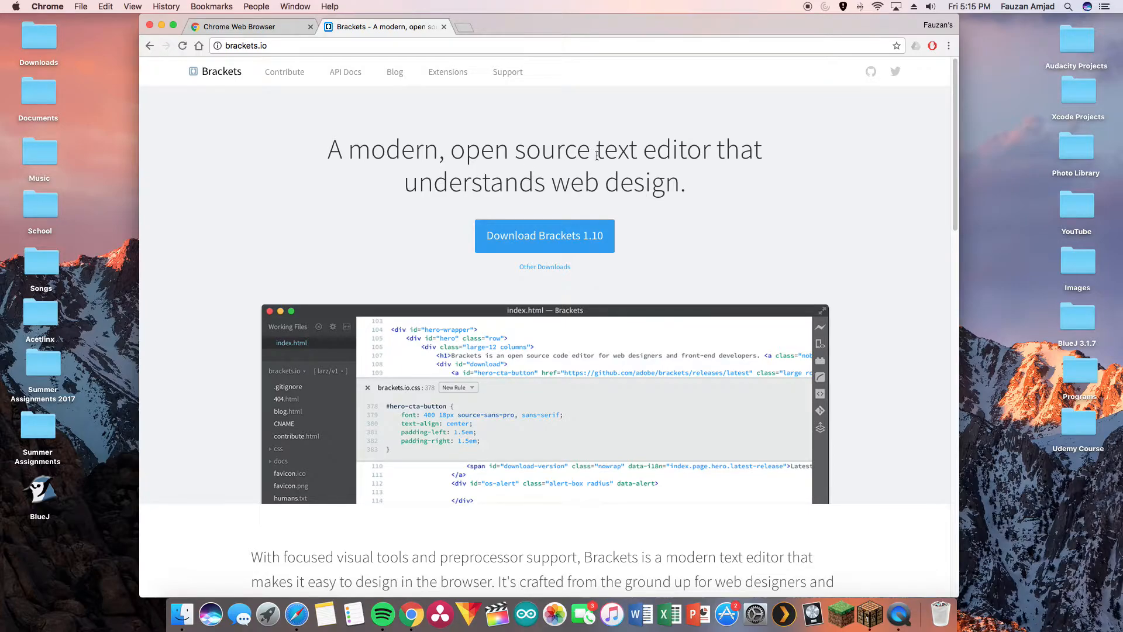
{"action": "mouse_move", "coordinate": [639, 193]}
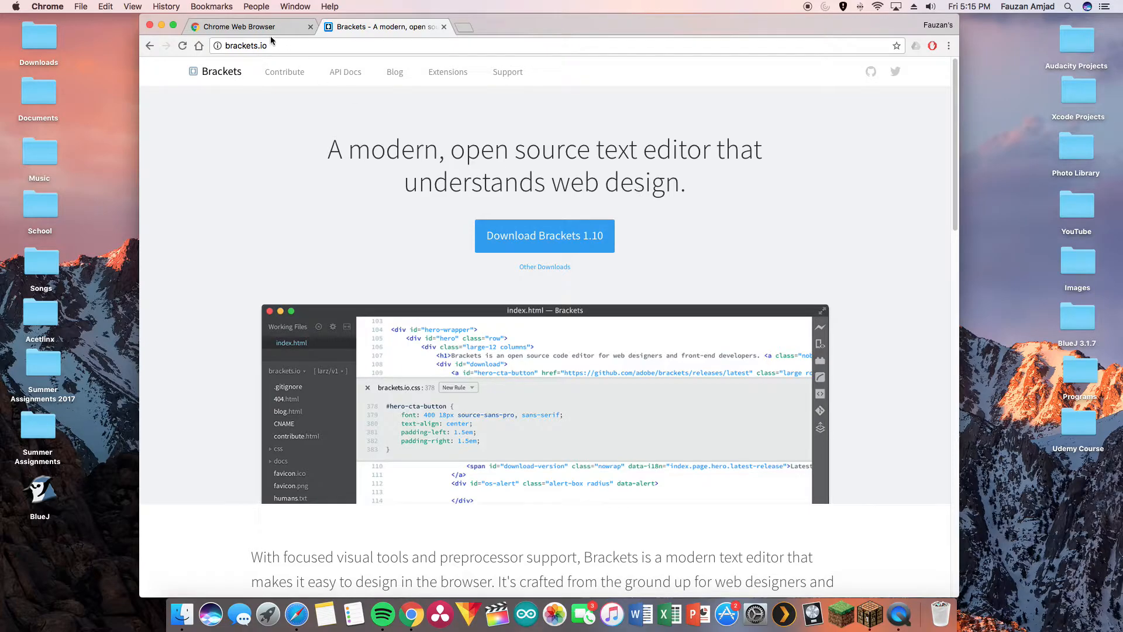
Step: Review brackets.io, then return to the Chrome Web Browser tab
{"action": "left_click", "coordinate": [238, 26]}
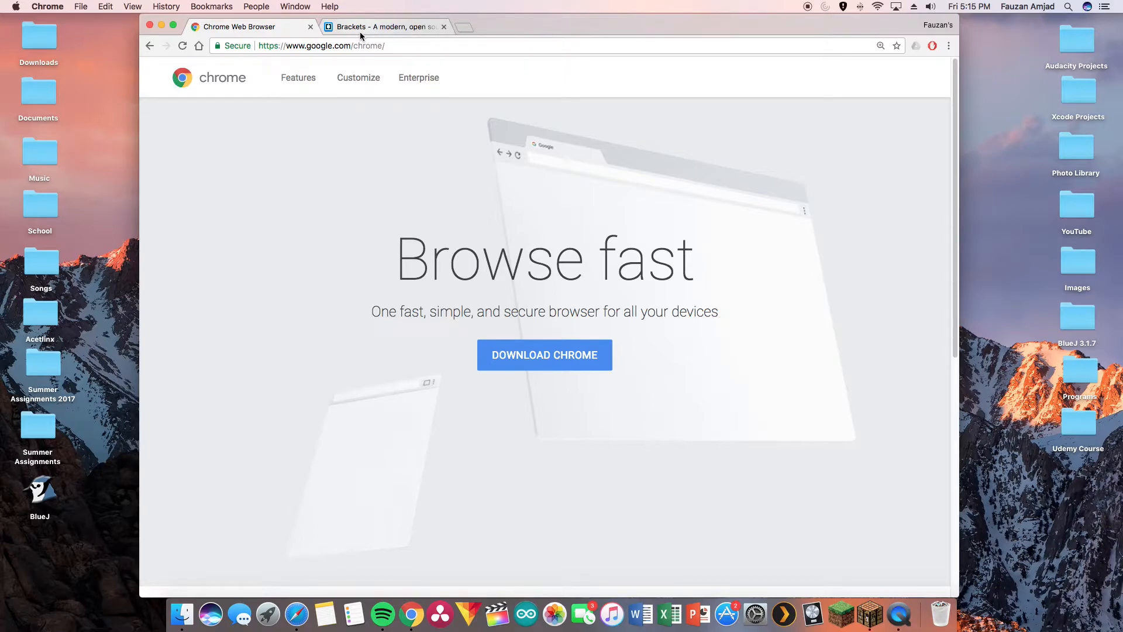
Step: Hide Chrome, launch Brackets via Spotlight, and dismiss the Untitled-1 file error
{"action": "left_click", "coordinate": [380, 27]}
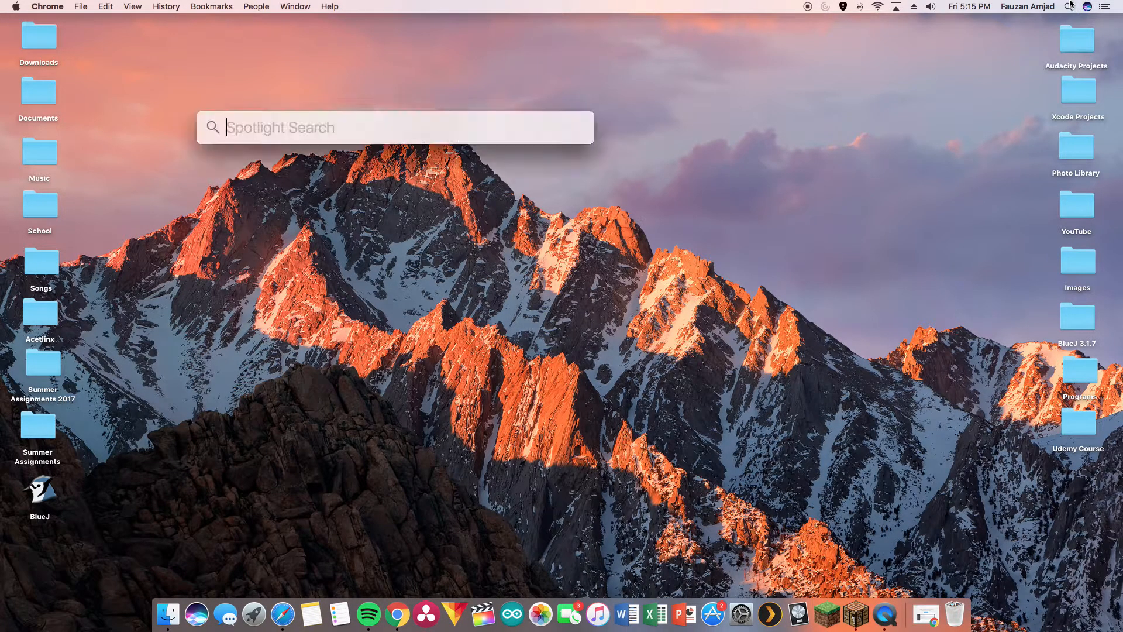
{"action": "type", "text": "brackets"}
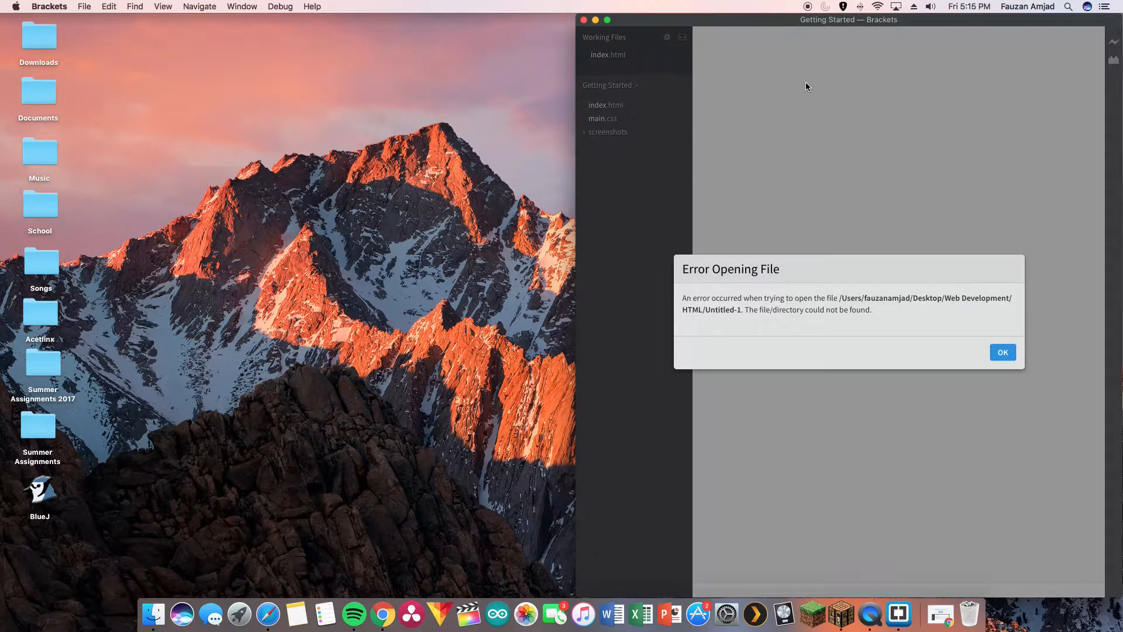
{"action": "mouse_move", "coordinate": [969, 382]}
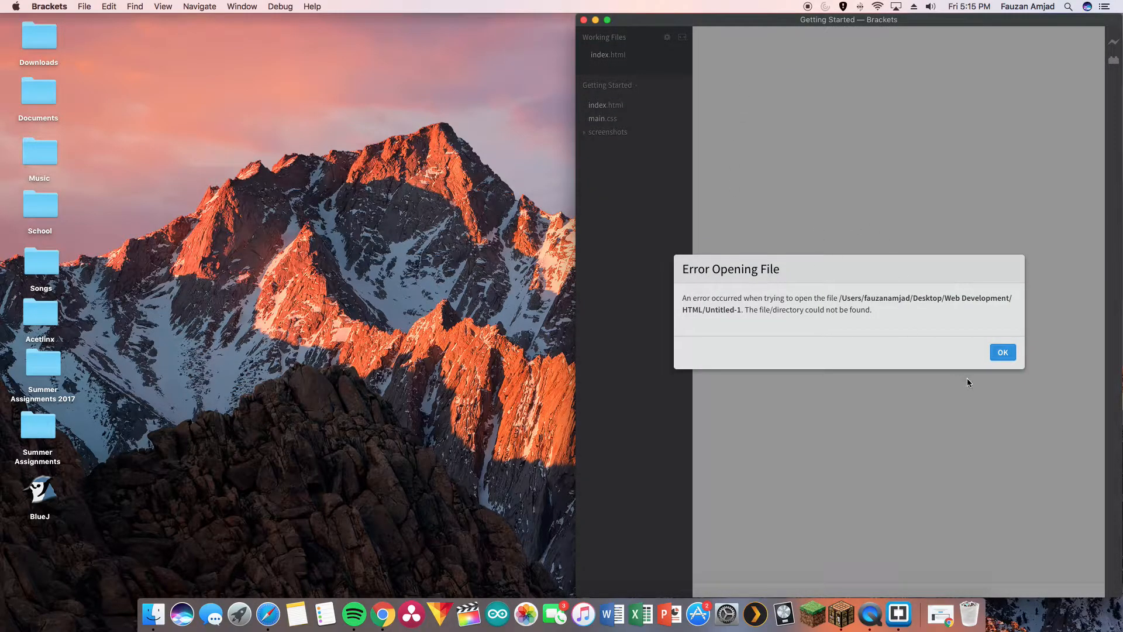
{"action": "left_click", "coordinate": [1003, 352]}
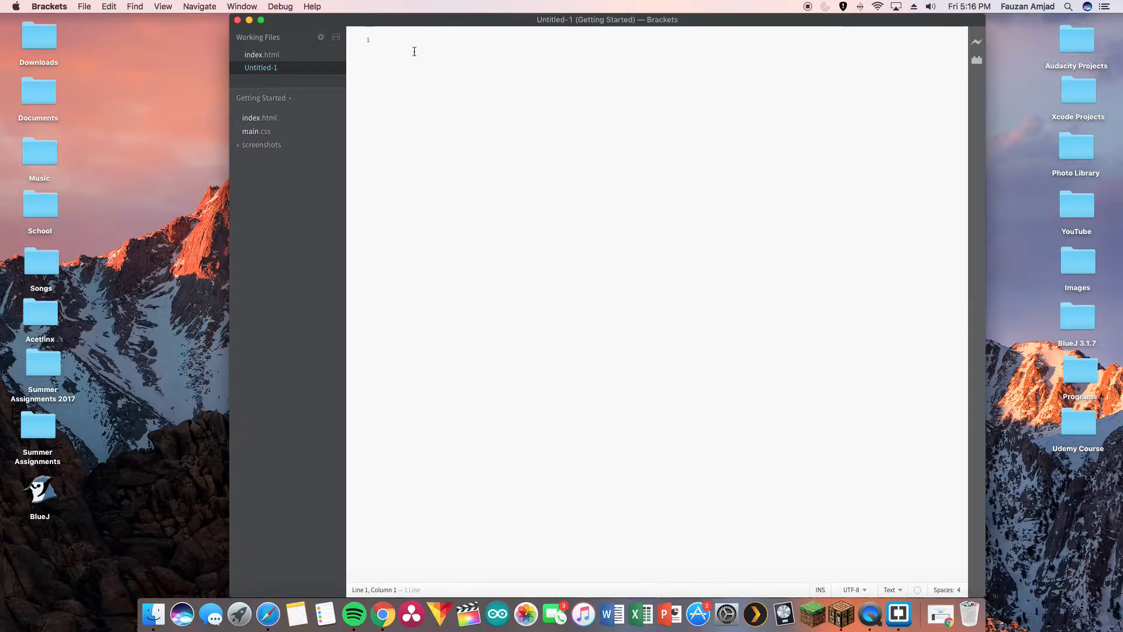
Step: Type 'Hello, World' into Untitled-1 and bring up the Save As dialog
{"action": "type", "text": "Hello W"}
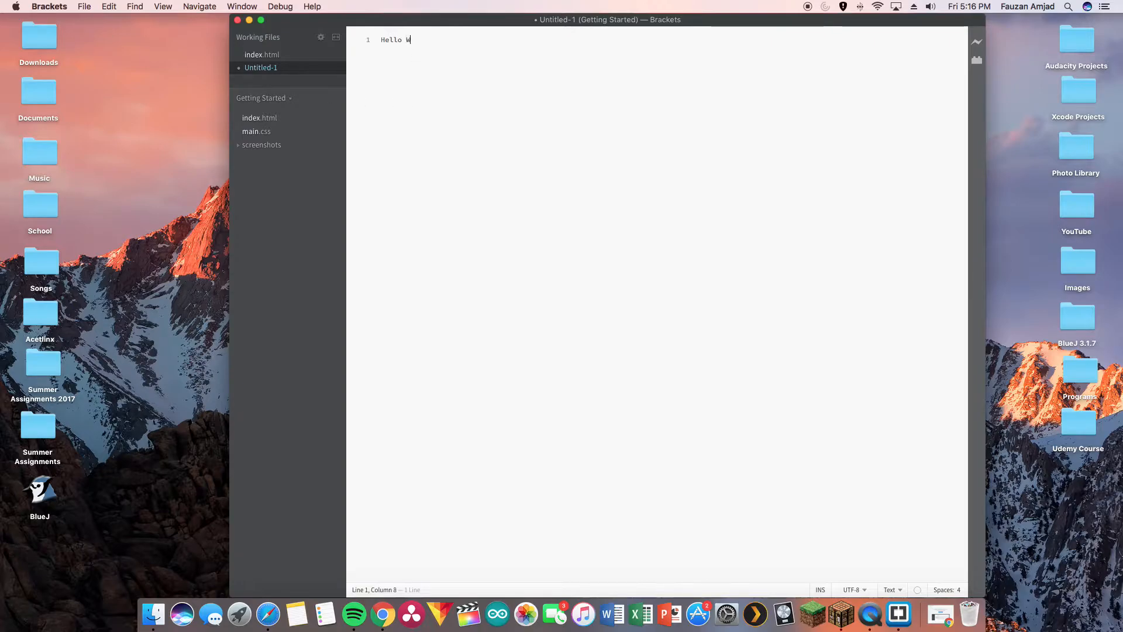
{"action": "type", "text": "orl"}
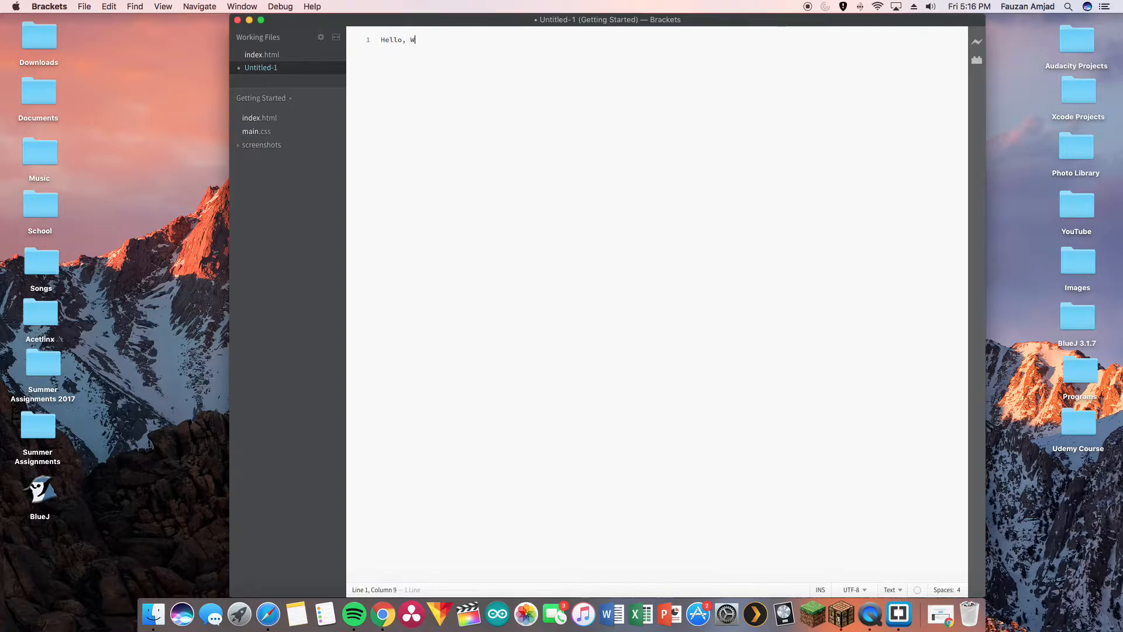
{"action": "type", "text": "orld"}
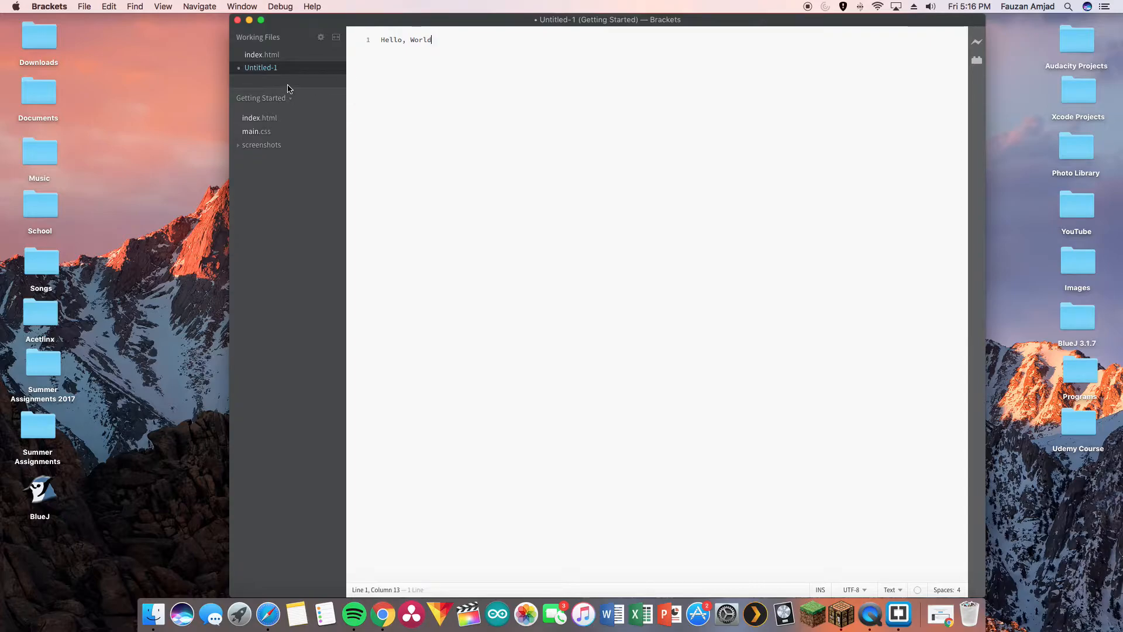
{"action": "left_click", "coordinate": [85, 6]}
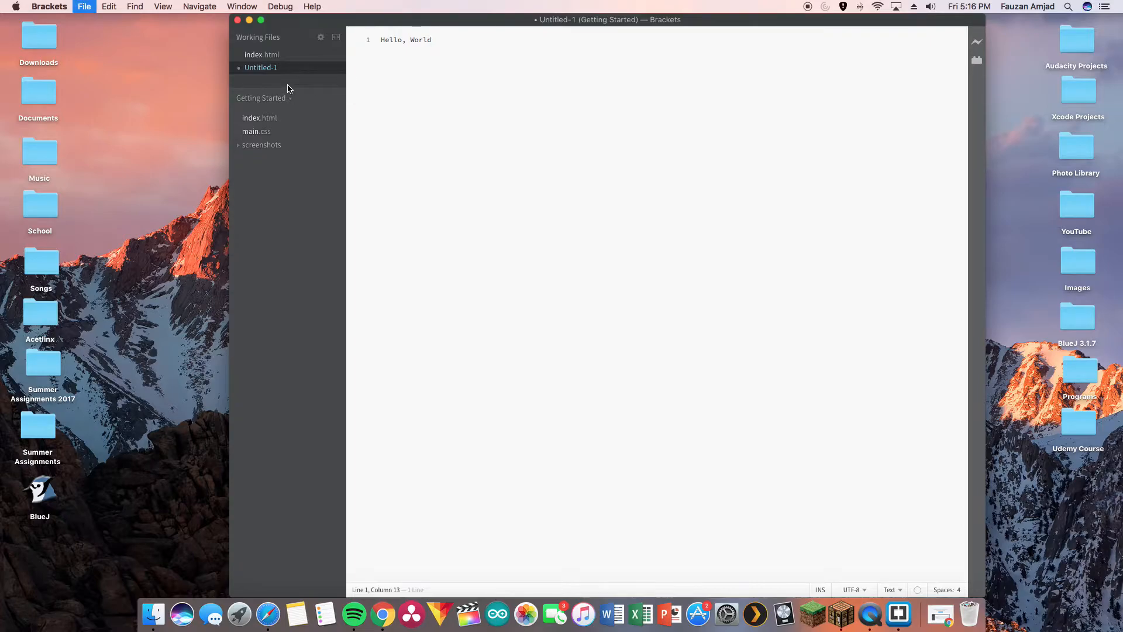
{"action": "key", "text": "cmd+s"}
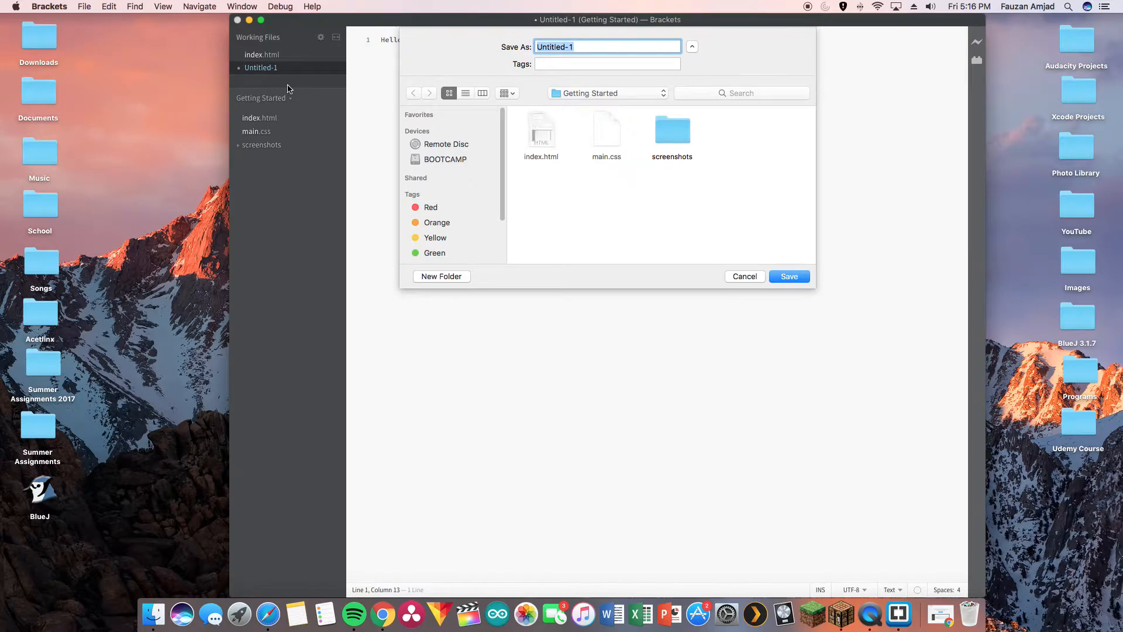
Step: Close the File menu and search the save dialog for the Desktop
{"action": "left_click", "coordinate": [84, 6]}
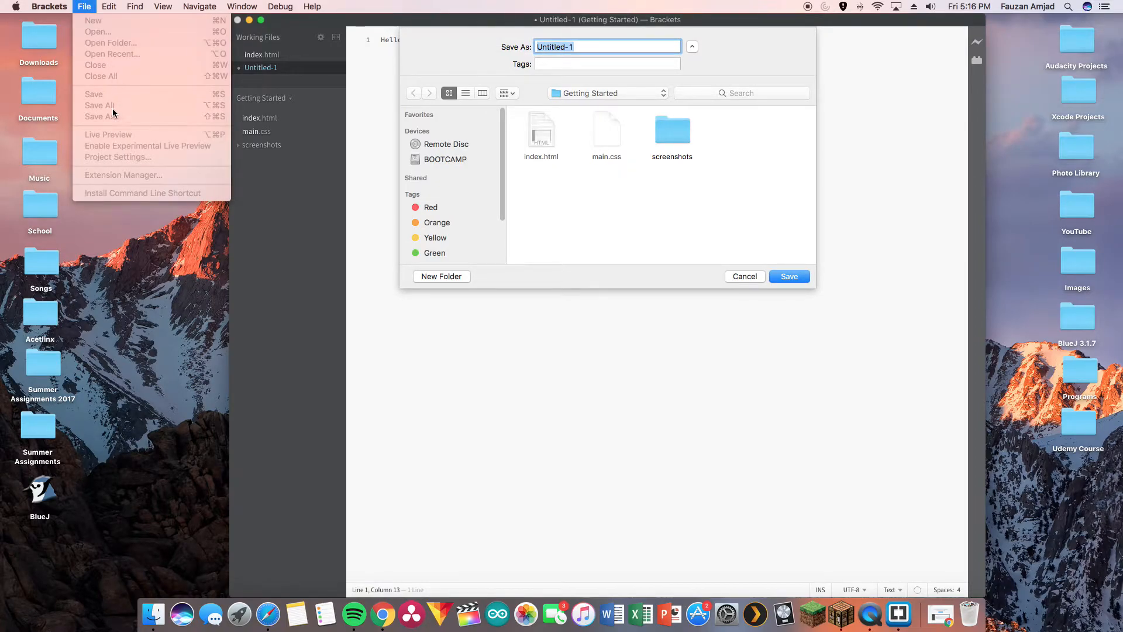
{"action": "left_click", "coordinate": [645, 234]}
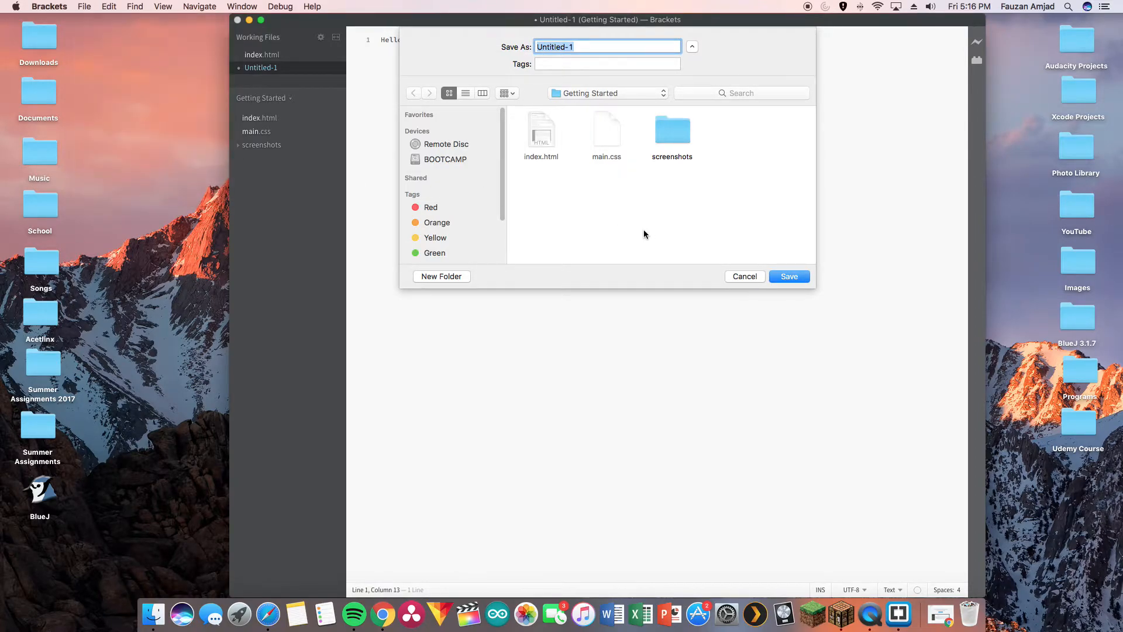
{"action": "left_click", "coordinate": [742, 93]}
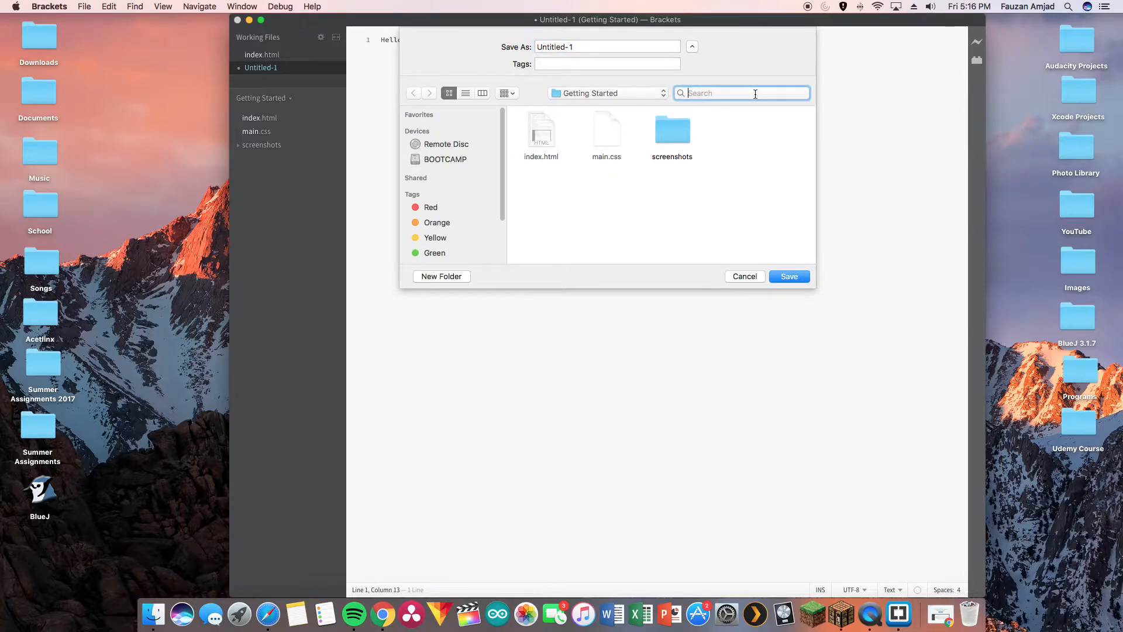
{"action": "type", "text": "Desktop"}
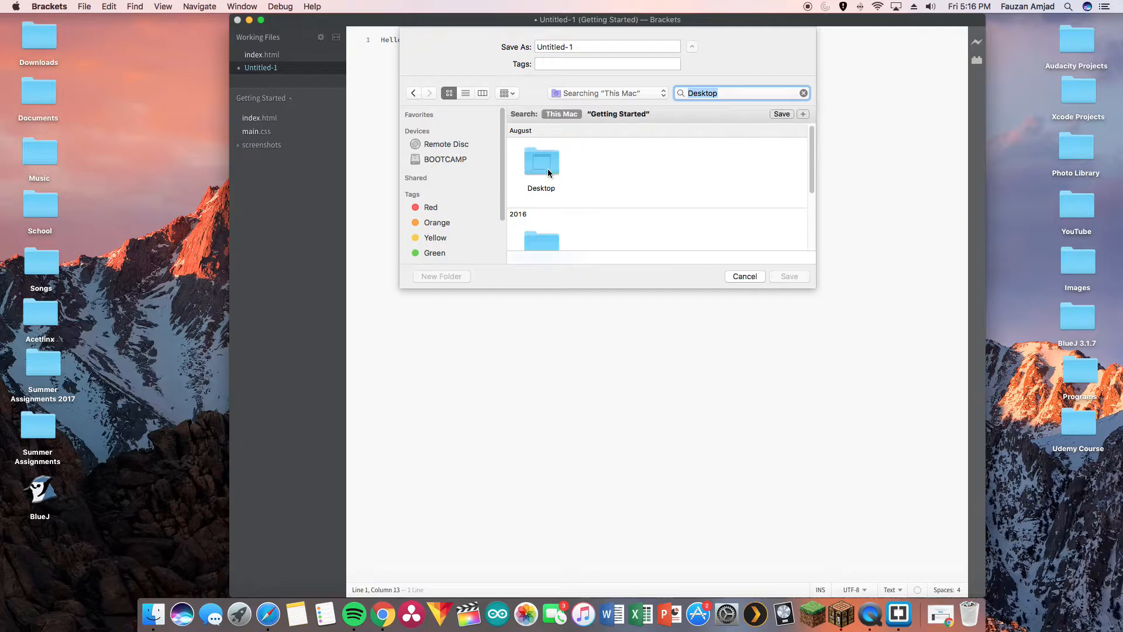
Step: Create a 'Web Development' folder on the Desktop with an 'HTML' subfolder
{"action": "left_click", "coordinate": [441, 276]}
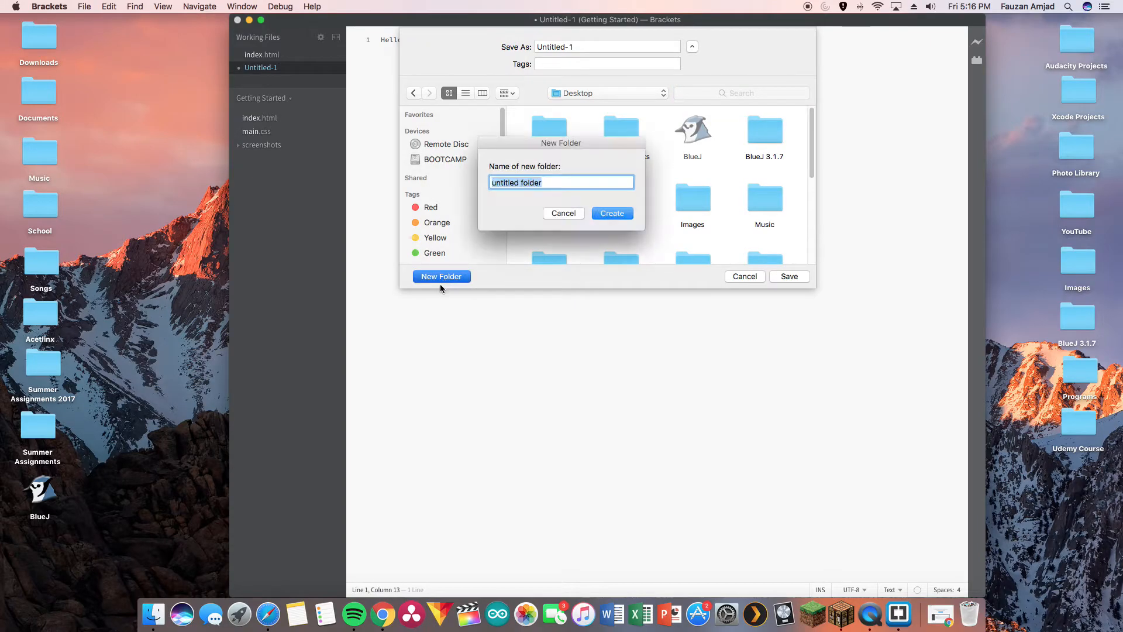
{"action": "type", "text": "WebD"}
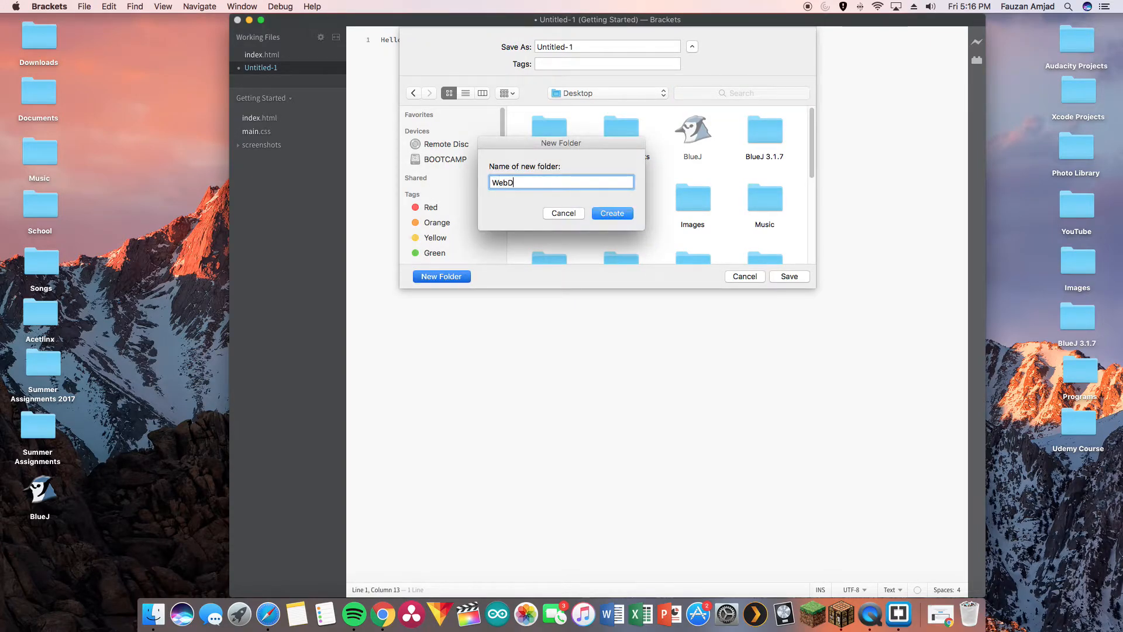
{"action": "type", "text": "eb Develop"}
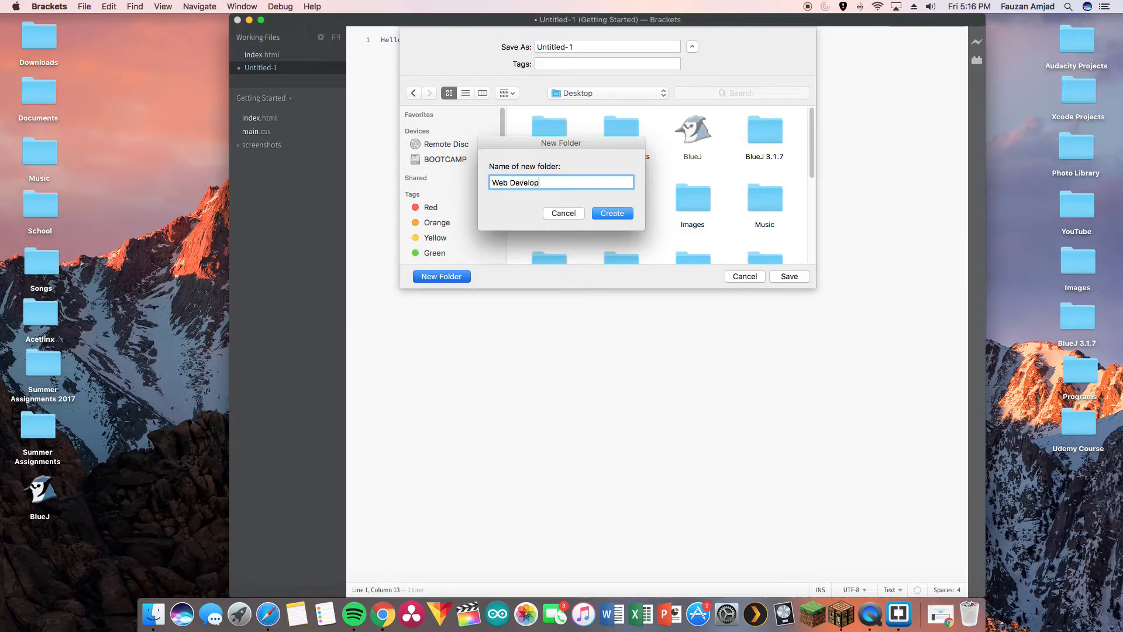
{"action": "type", "text": "ment"}
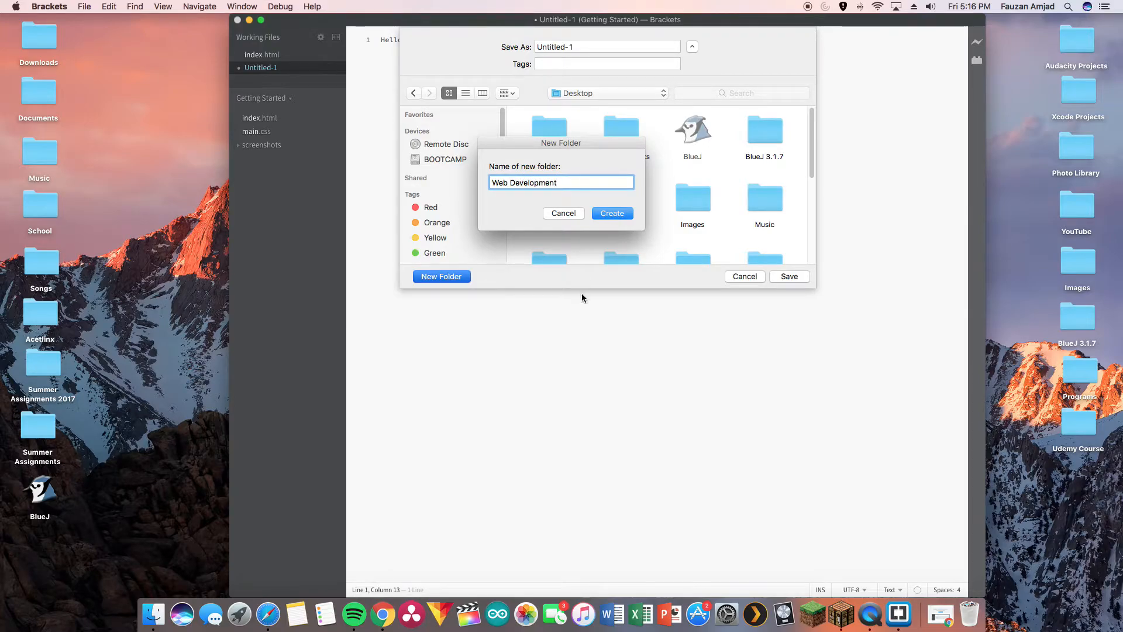
{"action": "left_click", "coordinate": [612, 213]}
{"action": "type", "text": "HTM"}
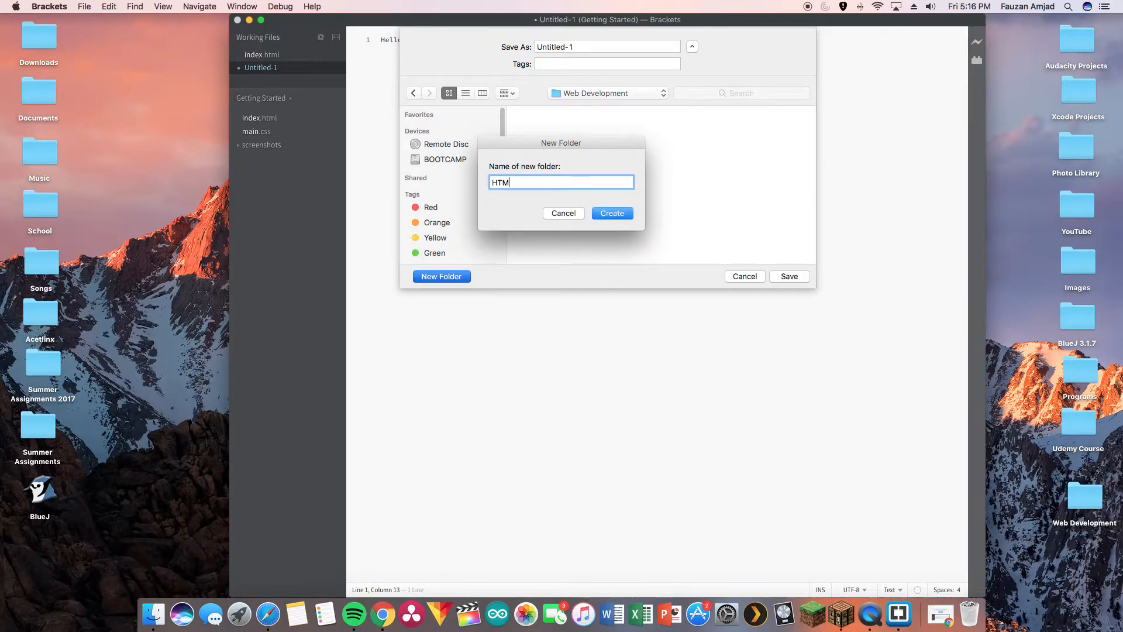
{"action": "type", "text": "L"}
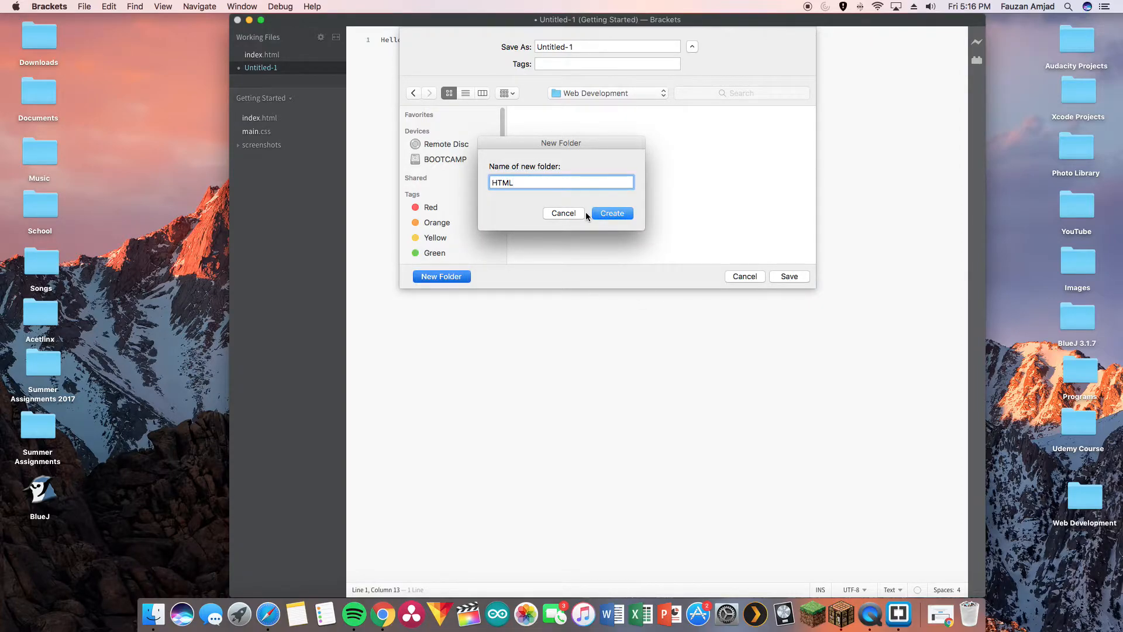
{"action": "left_click", "coordinate": [612, 212]}
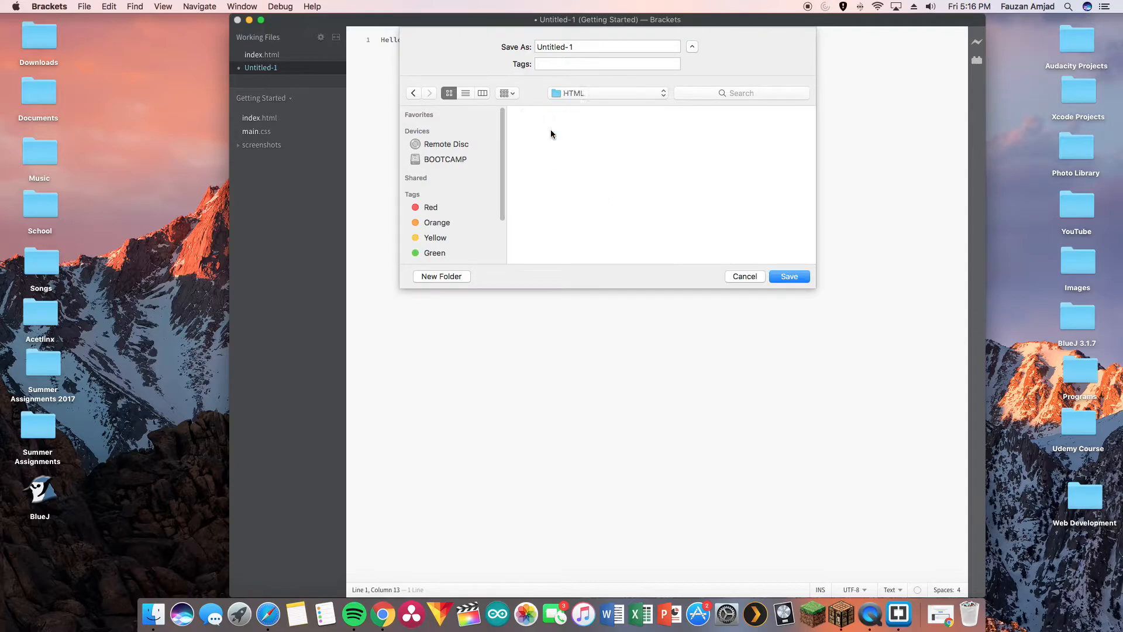
Step: Name the file HelloWorld.html
{"action": "left_click", "coordinate": [607, 47]}
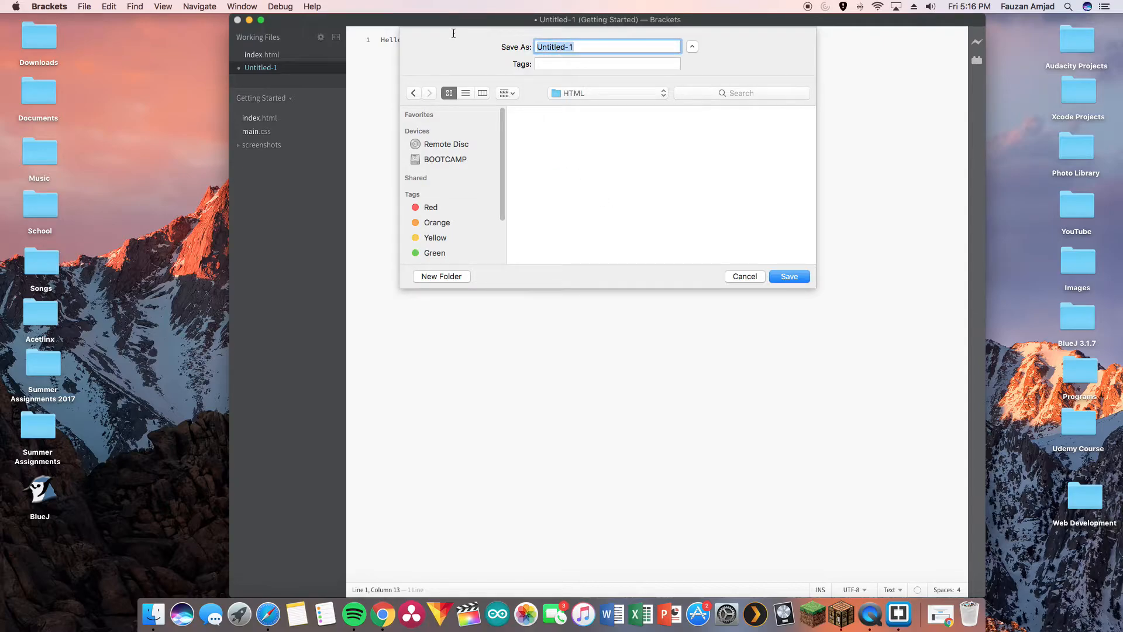
{"action": "type", "text": "HelloWo"}
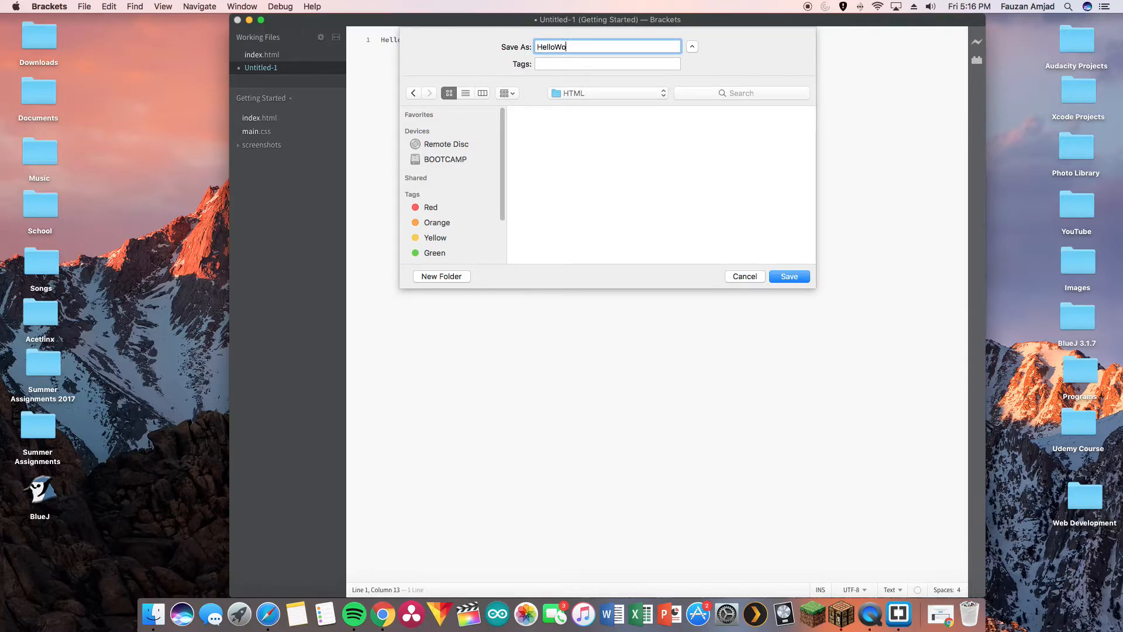
{"action": "type", "text": "rld."}
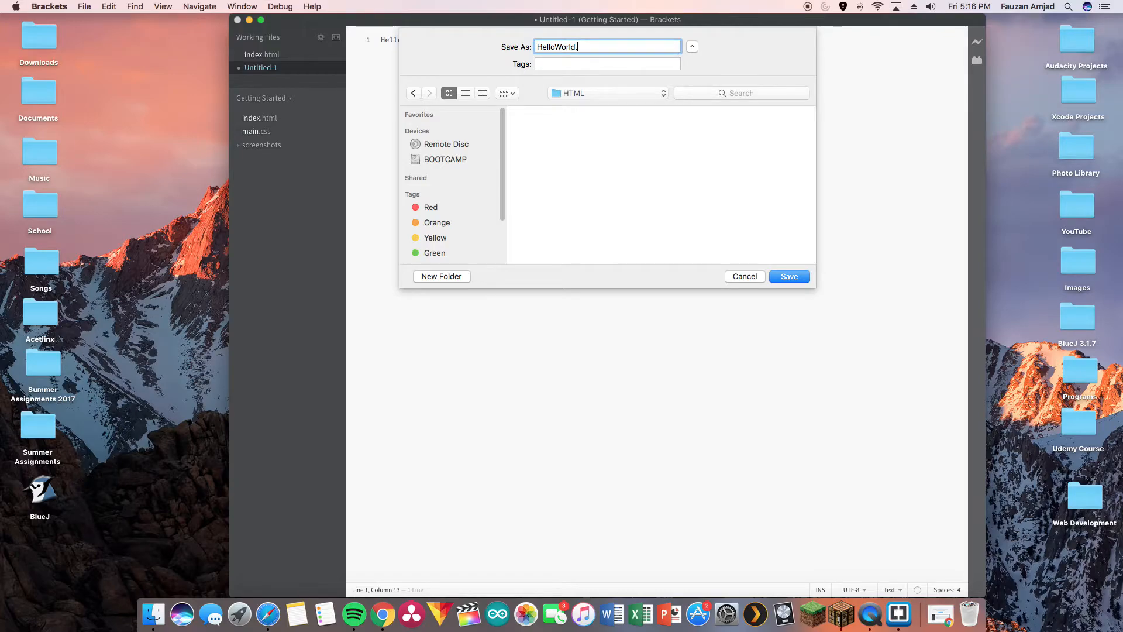
{"action": "type", "text": "html"}
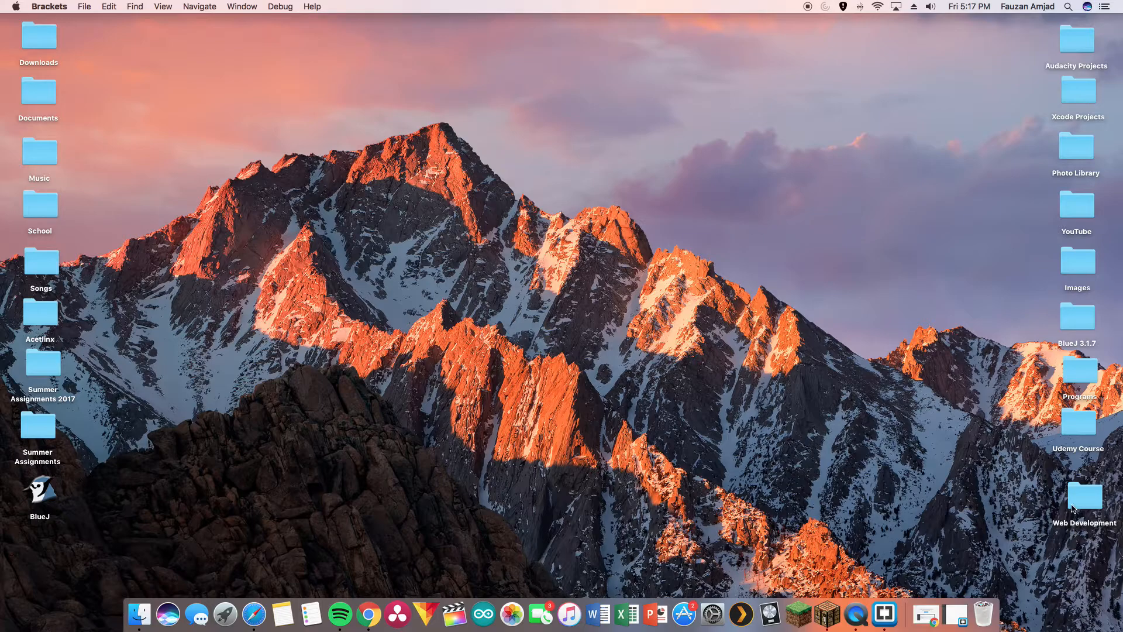
Step: Open Web Development > HTML and open HelloWorld.html with Google Chrome
{"action": "double_click", "coordinate": [1084, 495]}
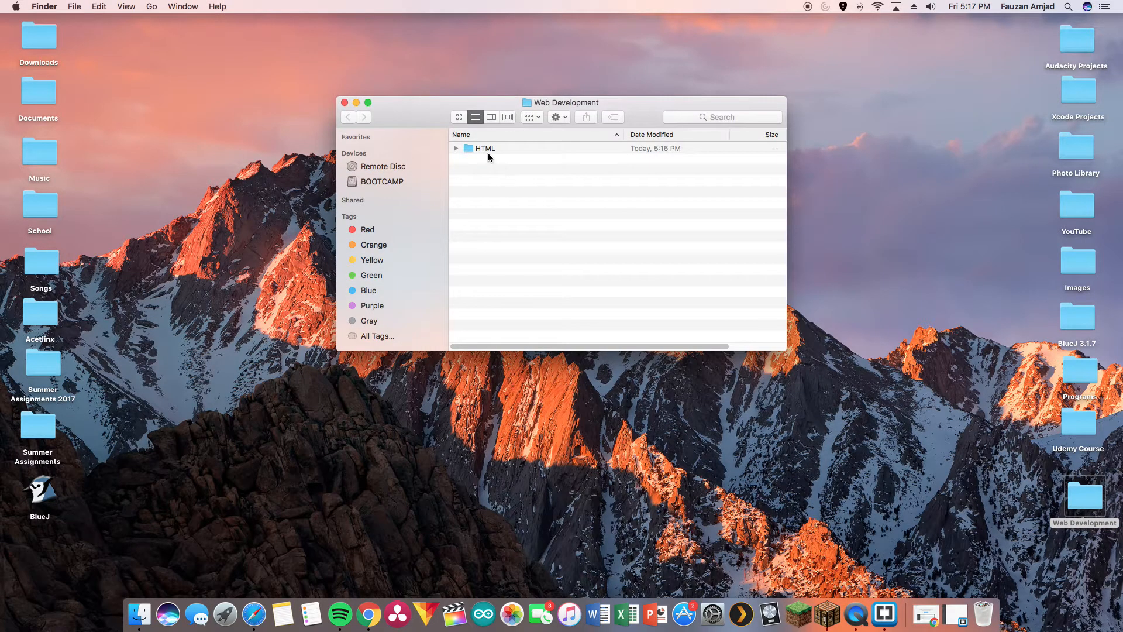
{"action": "double_click", "coordinate": [486, 148]}
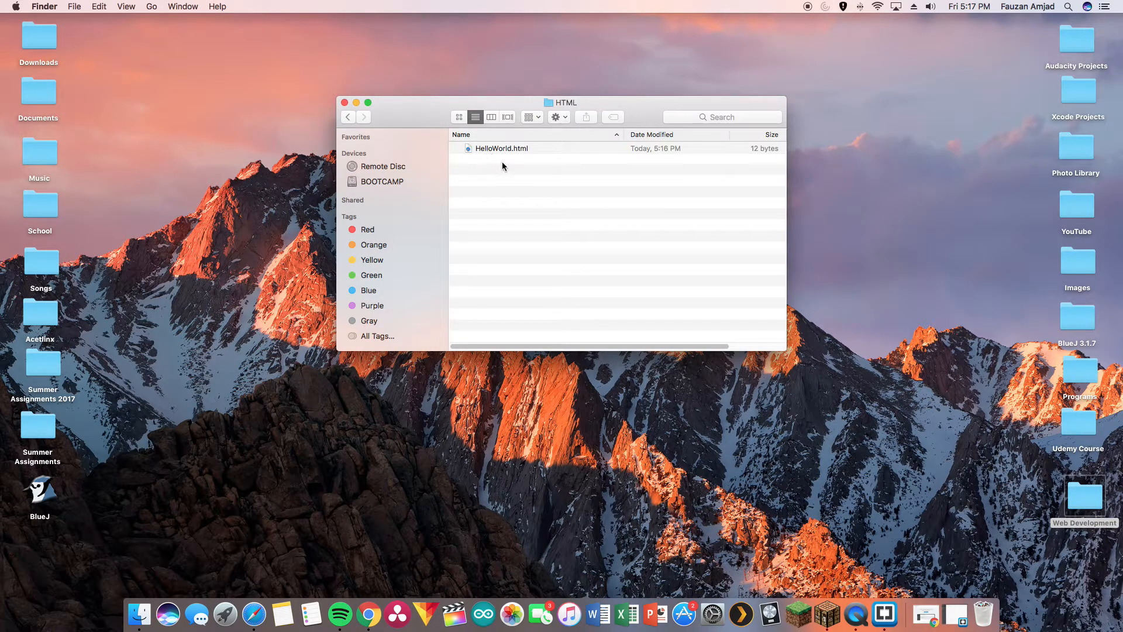
{"action": "mouse_move", "coordinate": [469, 170]}
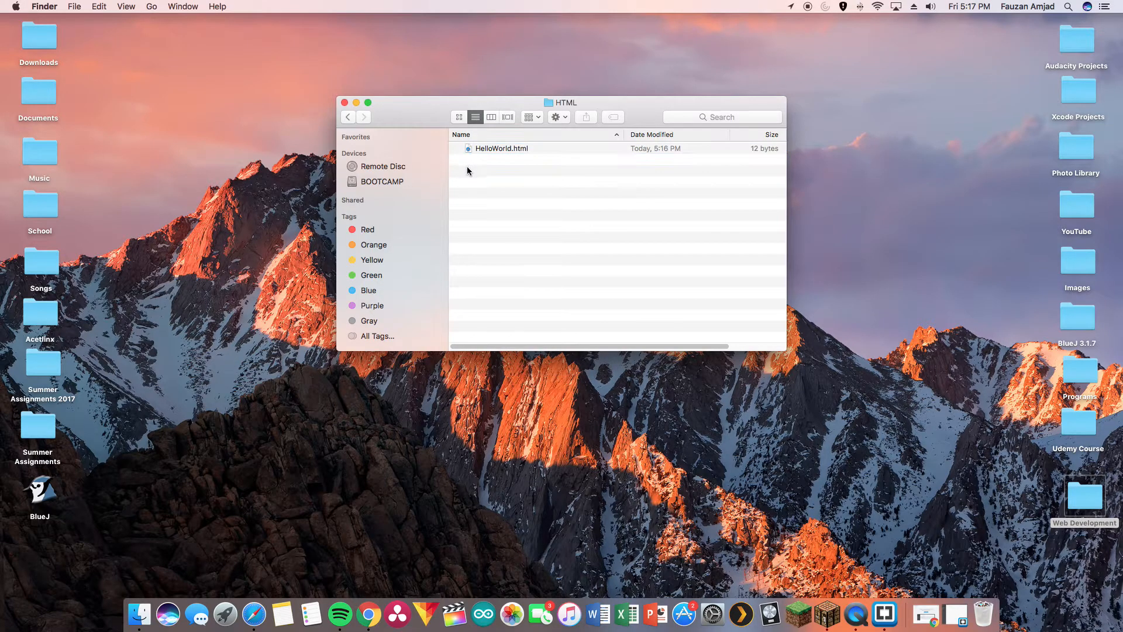
{"action": "right_click", "coordinate": [502, 148]}
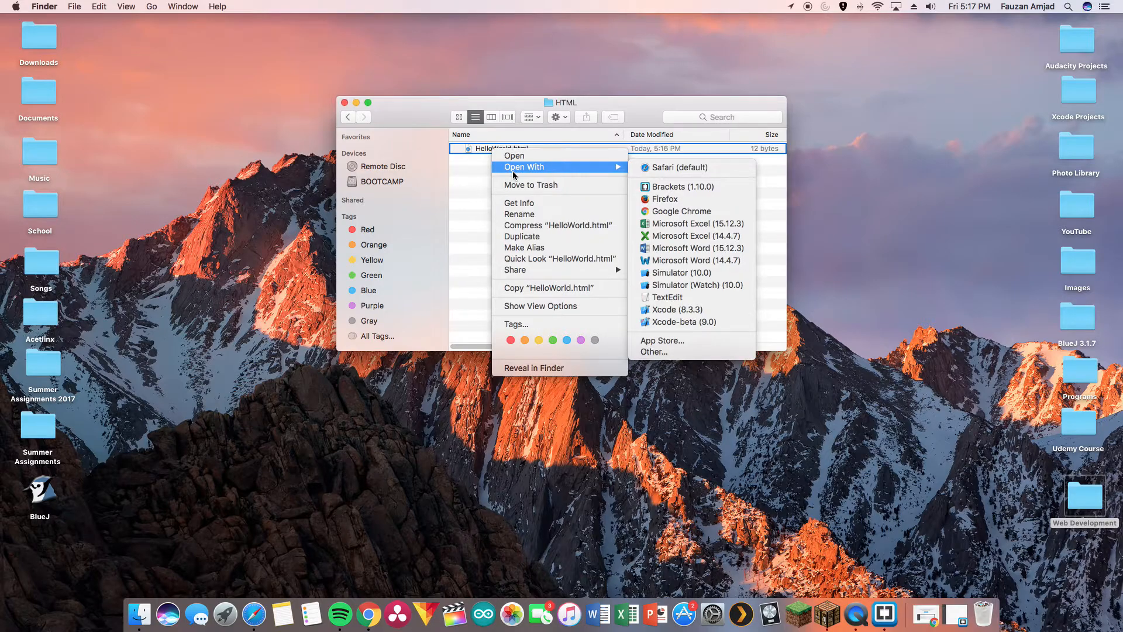
{"action": "mouse_move", "coordinate": [706, 211]}
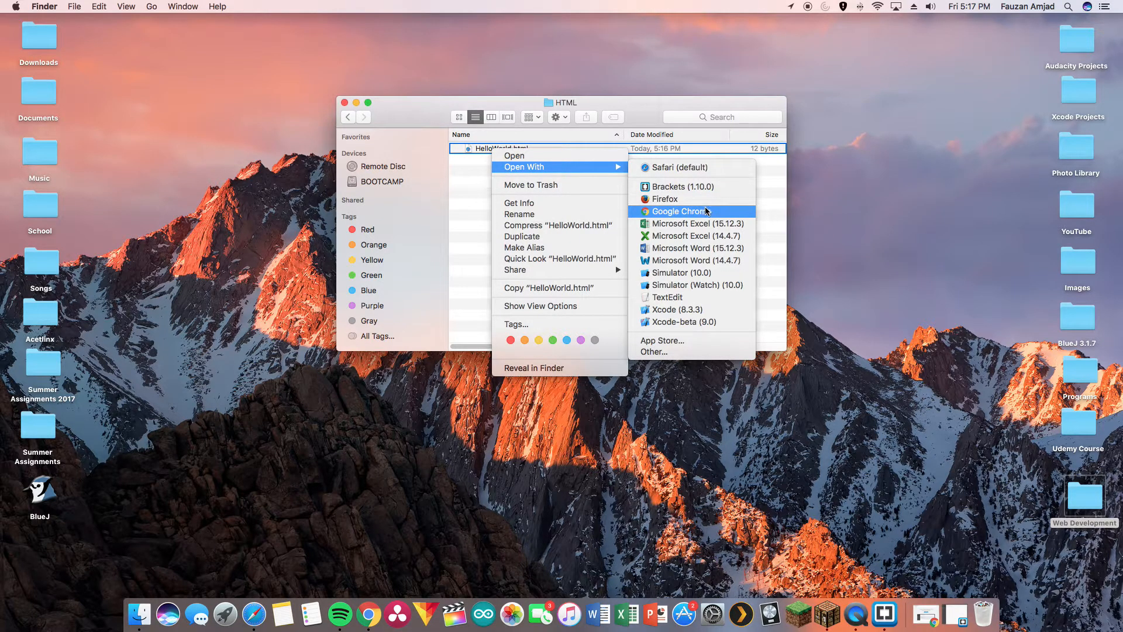
{"action": "mouse_move", "coordinate": [586, 170]}
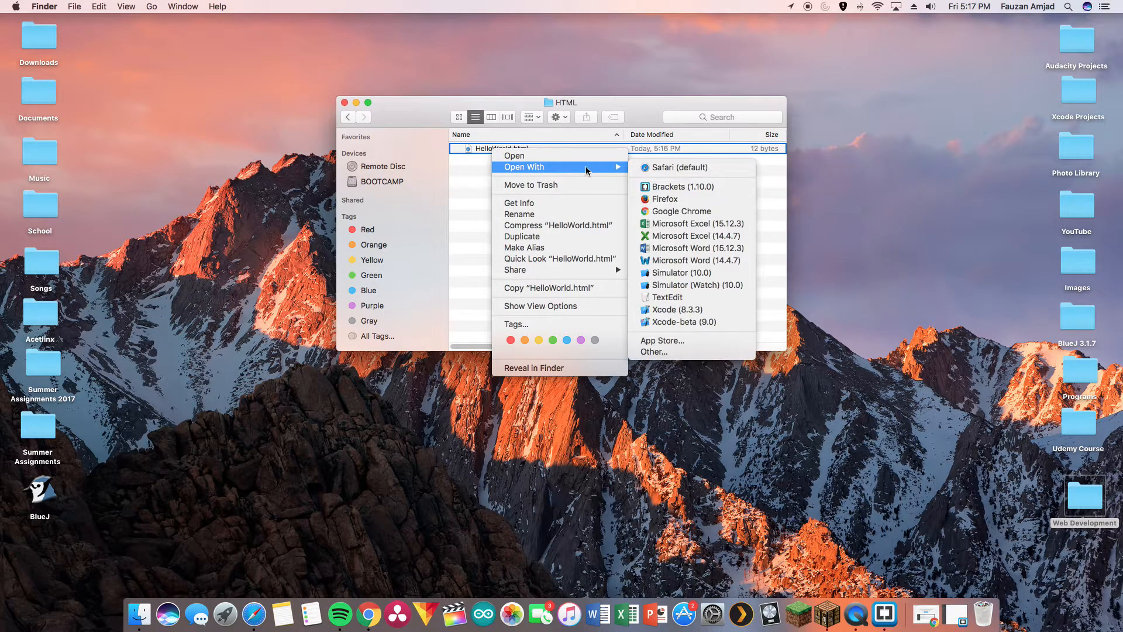
{"action": "mouse_move", "coordinate": [712, 211]}
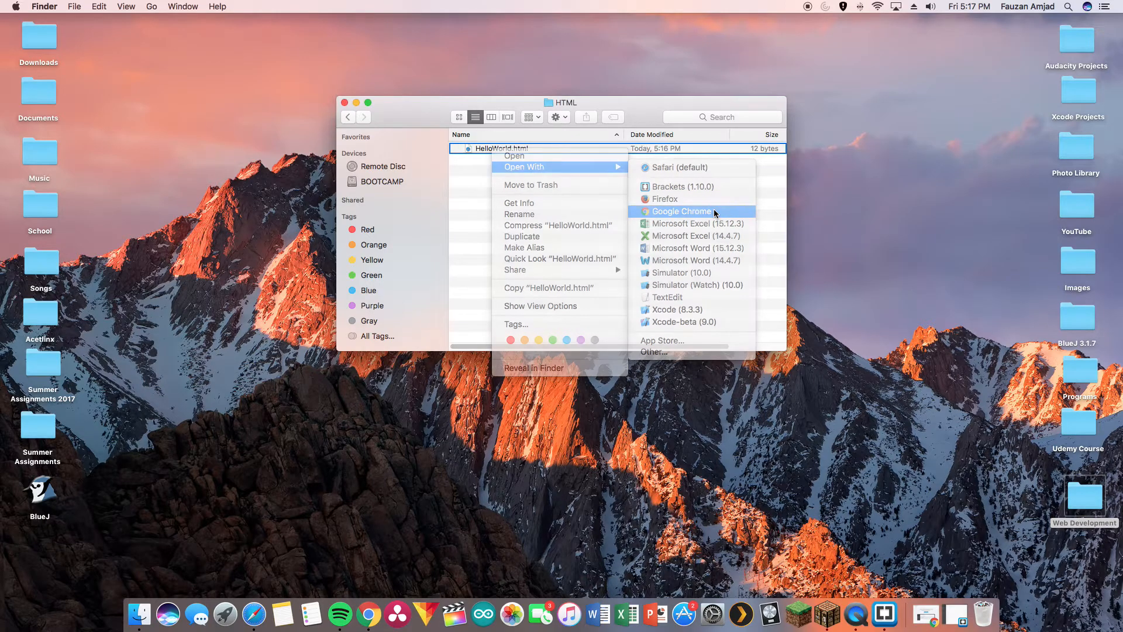
{"action": "left_click", "coordinate": [682, 211]}
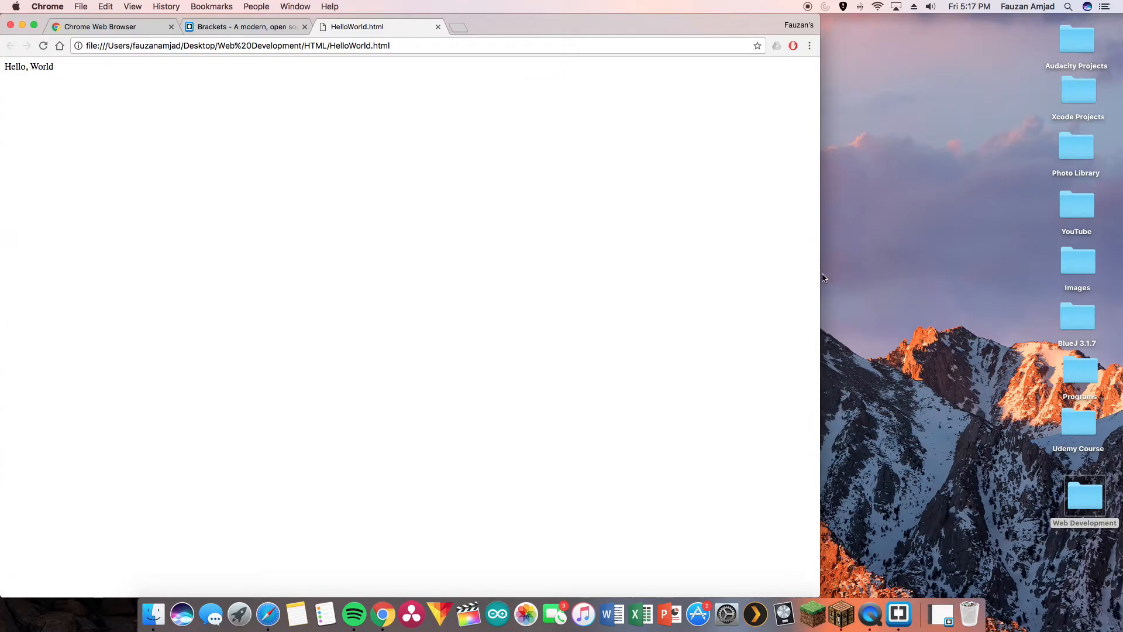
{"action": "mouse_move", "coordinate": [818, 240]}
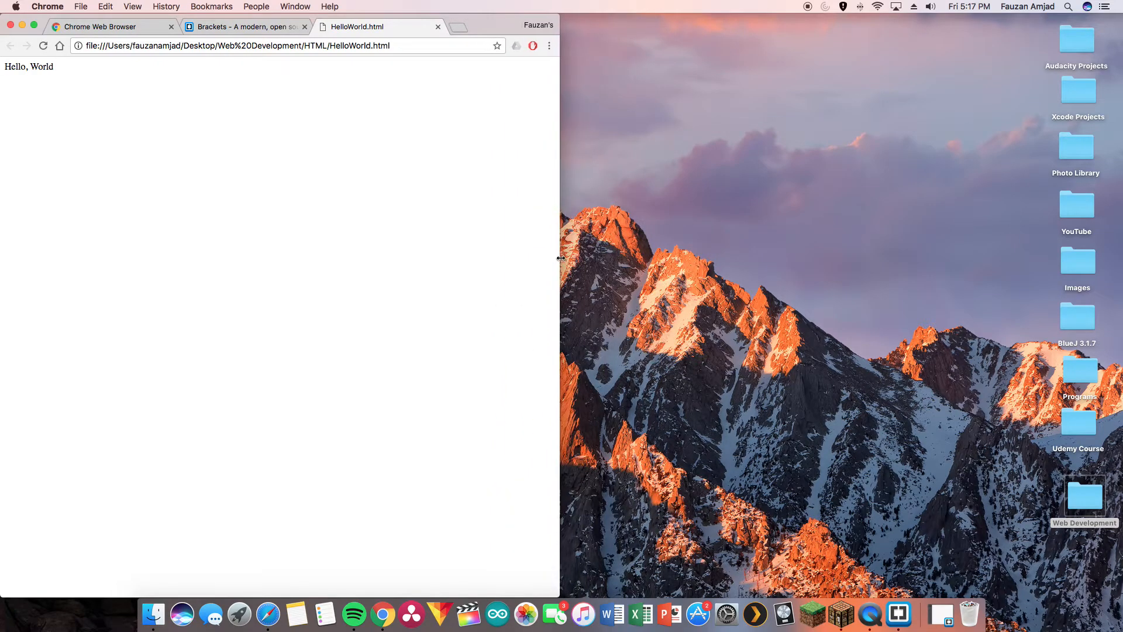
{"action": "mouse_move", "coordinate": [898, 611]}
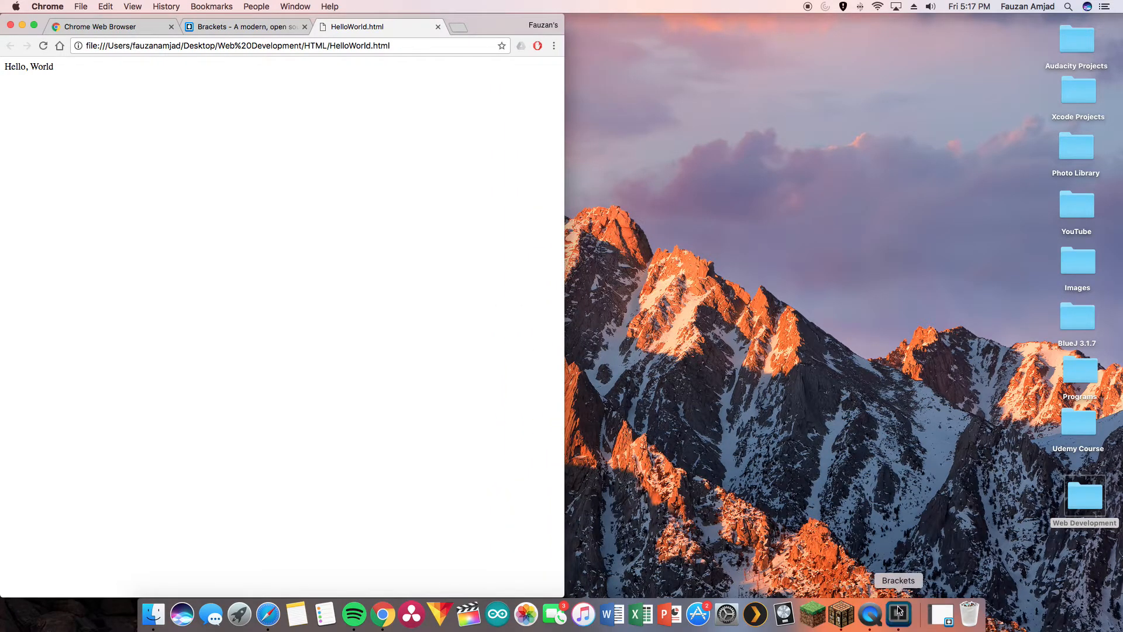
Step: Bring Brackets to the front beside Chrome and open its View menu
{"action": "left_click", "coordinate": [898, 612]}
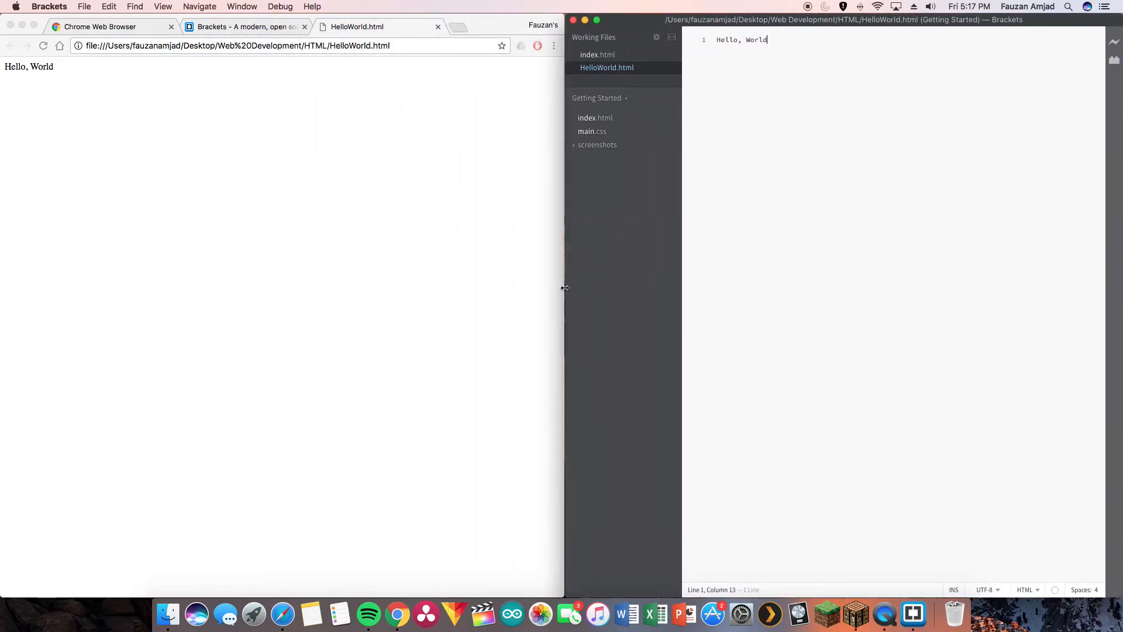
{"action": "left_click", "coordinate": [167, 7]}
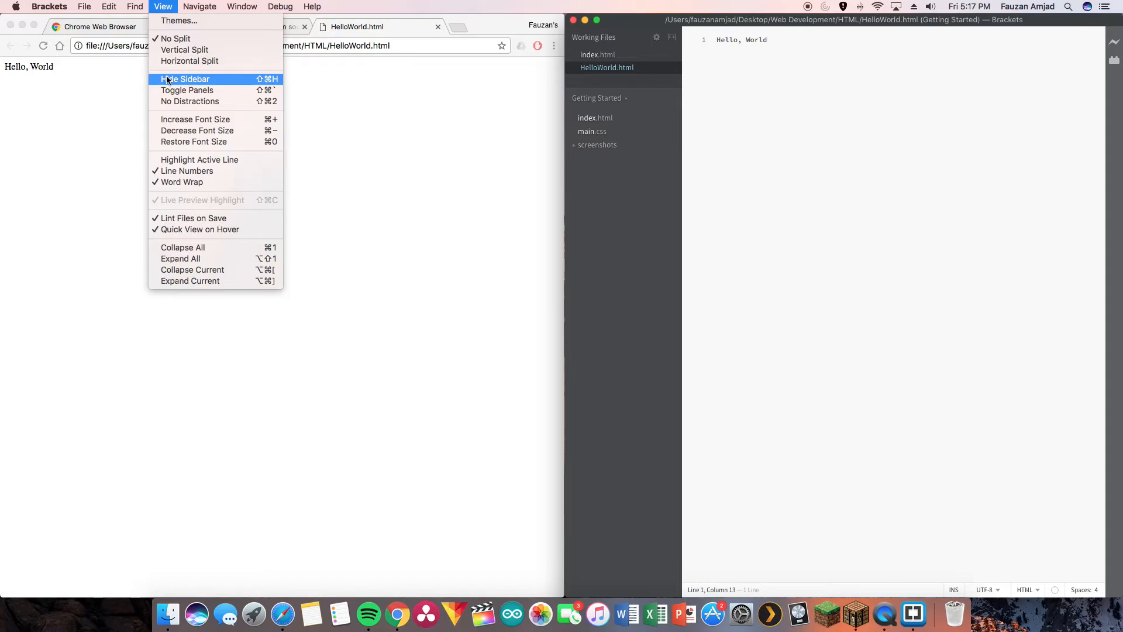